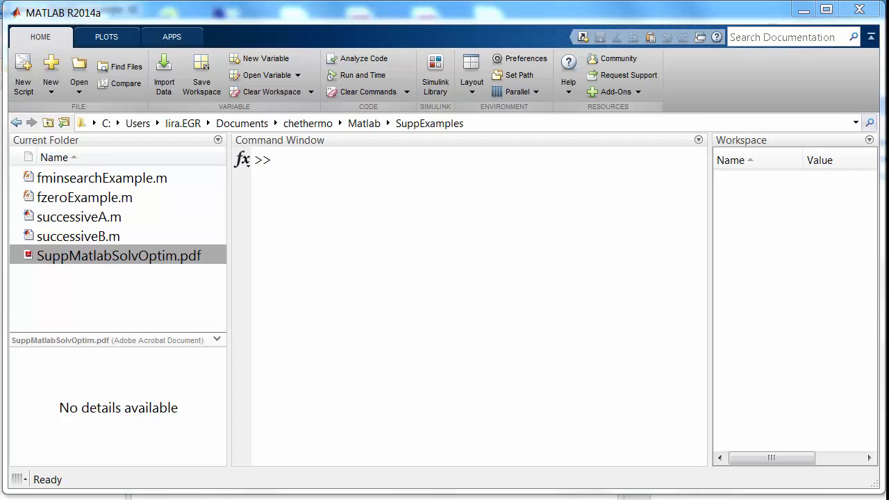
mouse_move(628, 16)
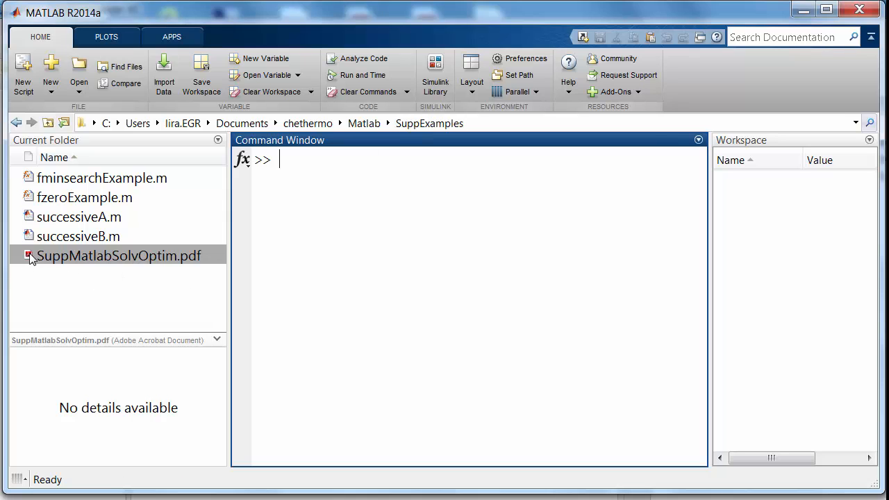
- Open SuppMatlabSolvOptim.pdf and scroll down to the fitPsat function
double_click(116, 256)
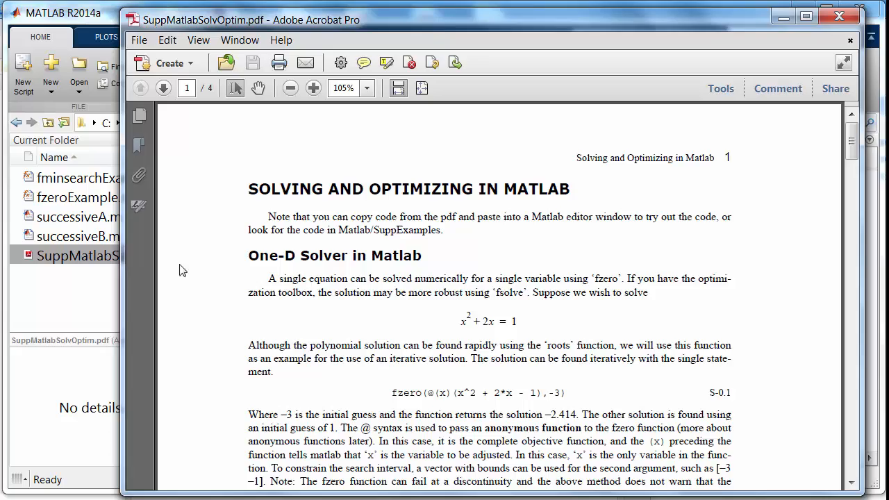
scroll(down, 3)
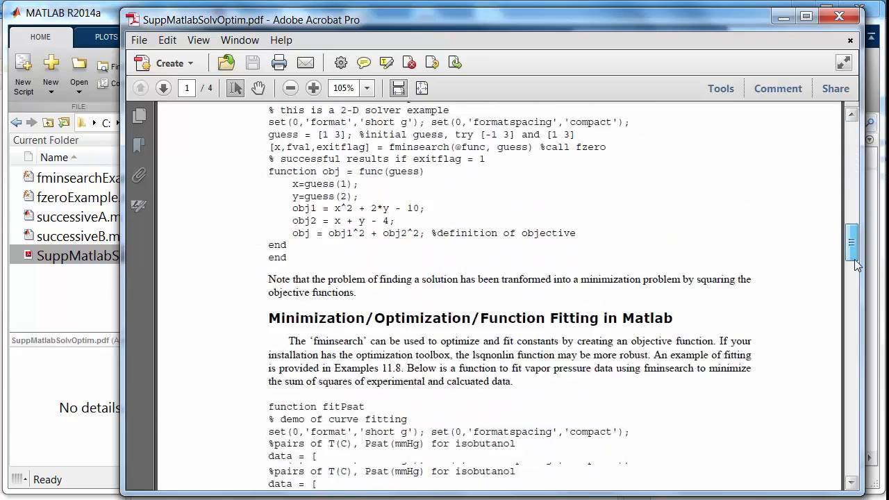
scroll(down, 3)
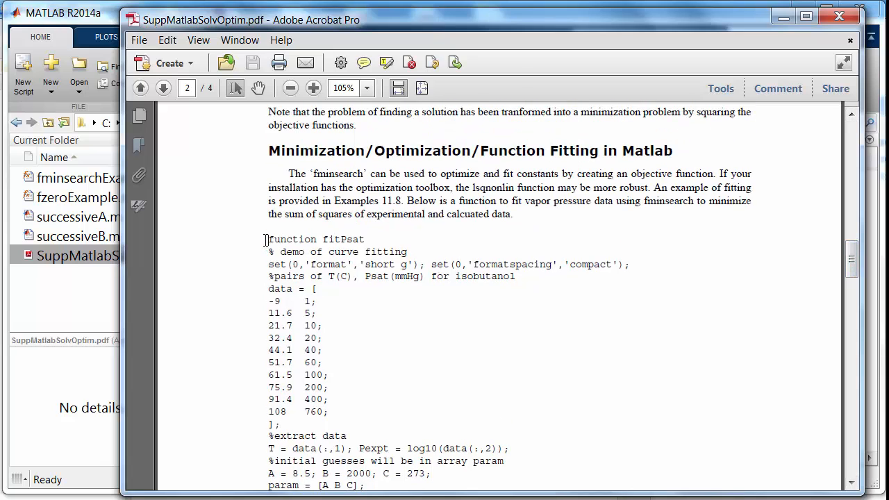
- Select the fitPsat code from 'function fitPsat' through 'end %calcobj'
drag(270, 239, 322, 325)
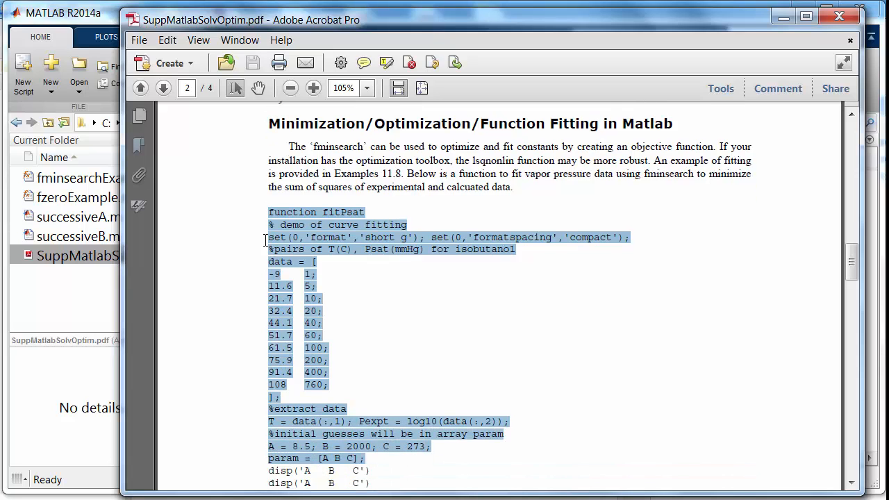
click(163, 88)
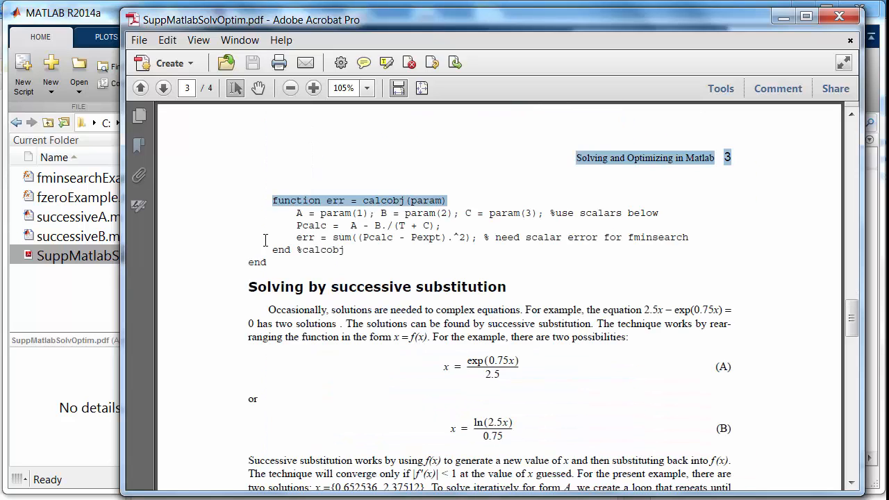
drag(272, 200, 267, 263)
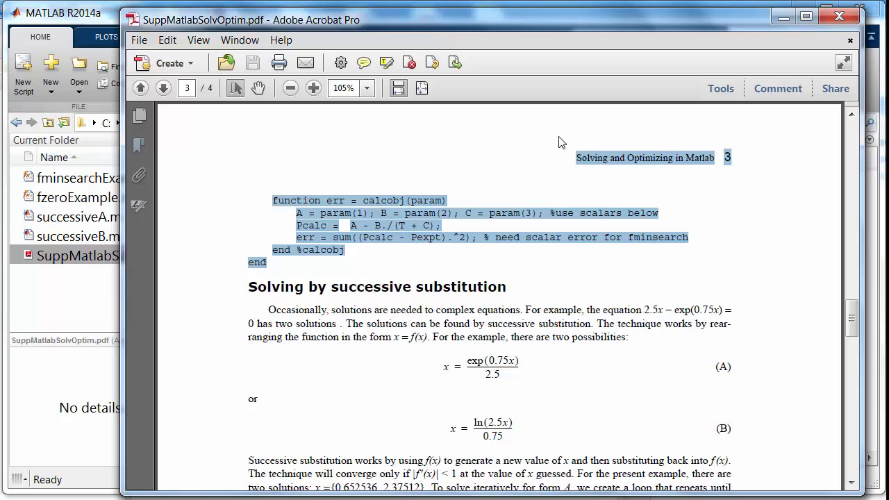
mouse_move(780, 28)
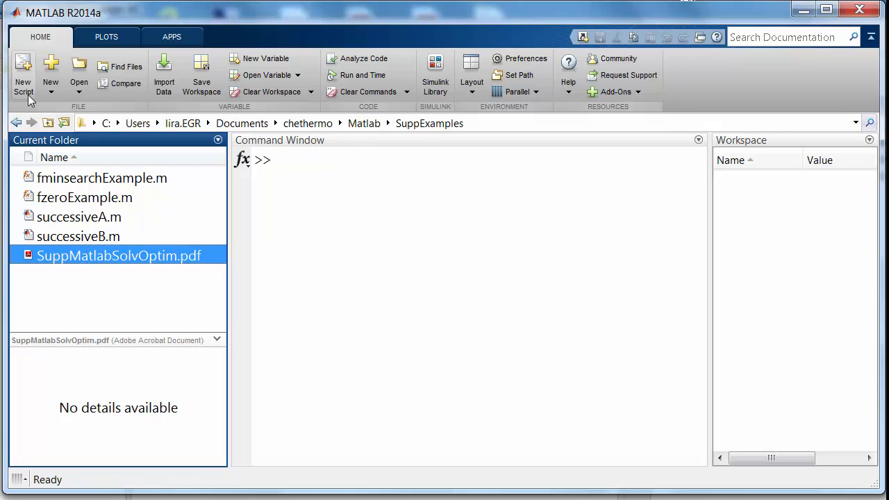
- Start a new blank script to hold the copied fitPsat code
click(22, 75)
text(%% Illustration of publishing)
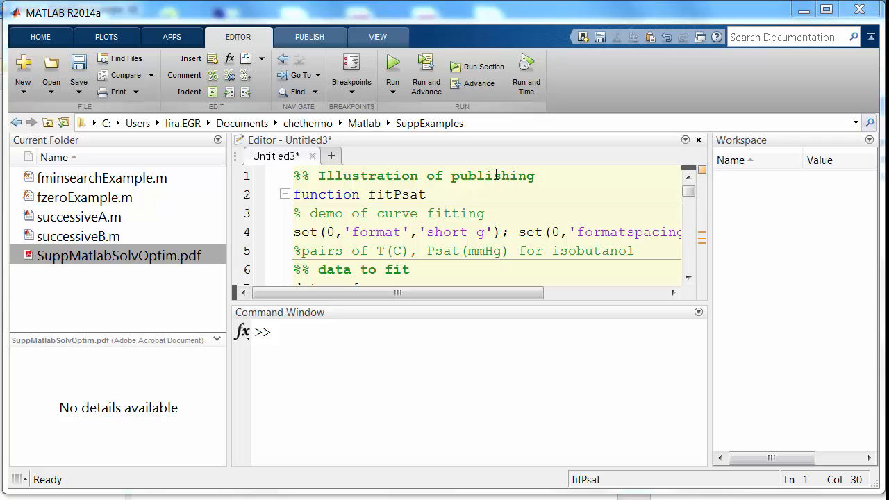
- Maximize the editor panel so the script fills the window
click(686, 139)
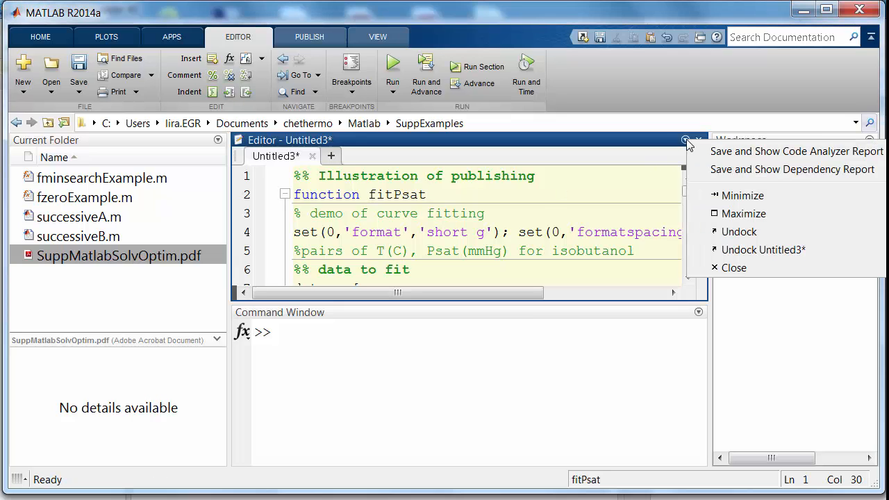
click(745, 214)
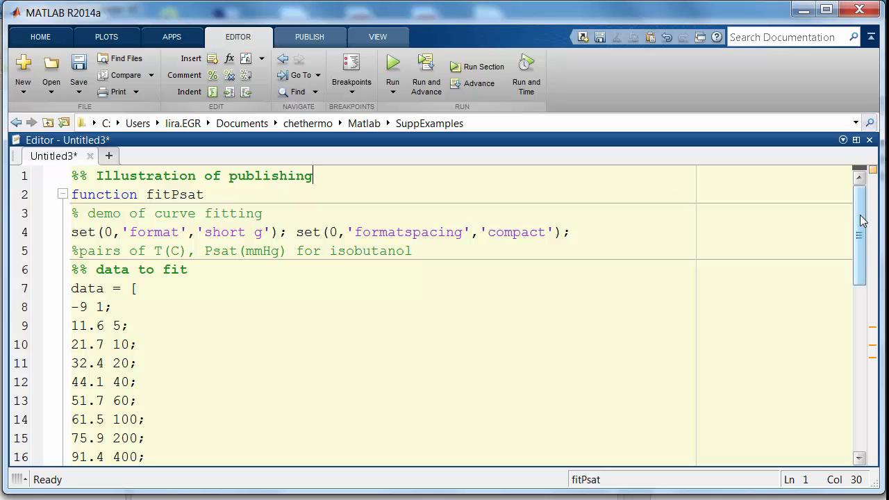
- Scroll through the data, extraction, plotting and objective-function sections of the script
scroll(down, 3)
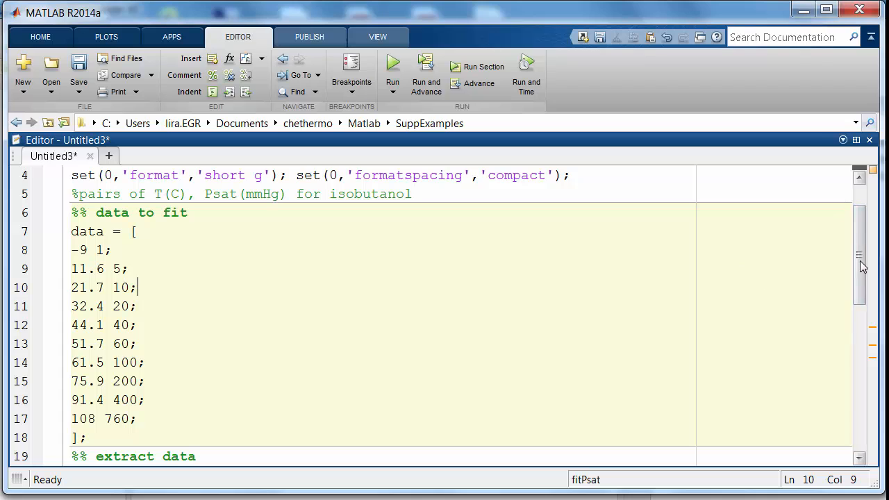
scroll(down, 3)
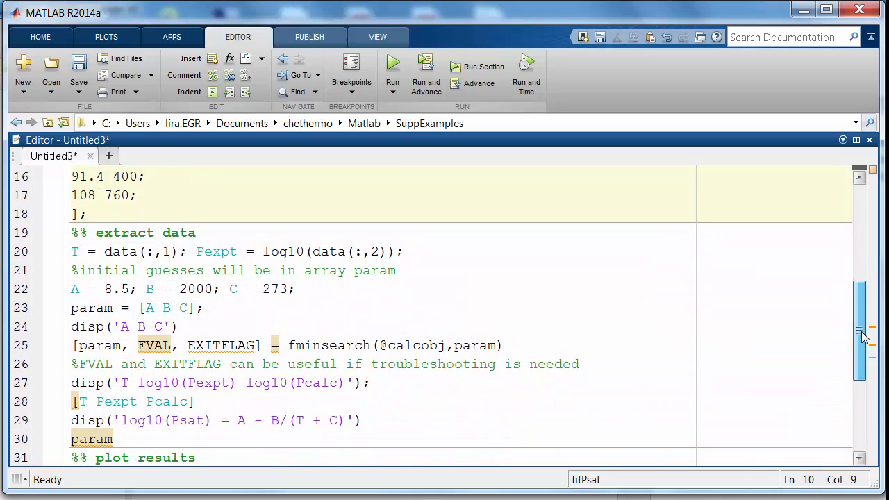
scroll(down, 3)
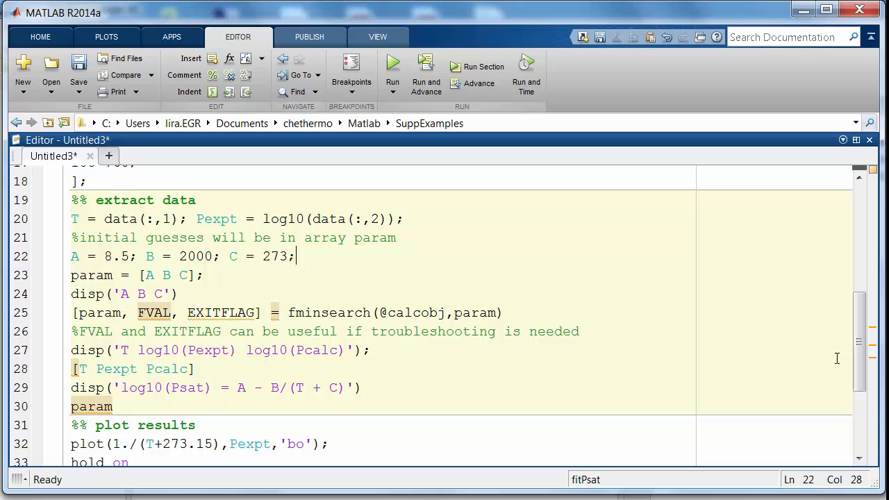
scroll(down, 3)
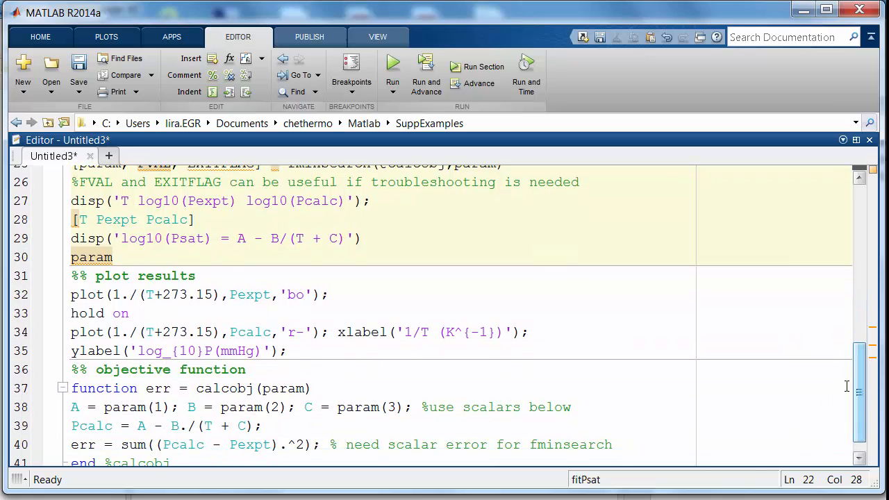
click(197, 276)
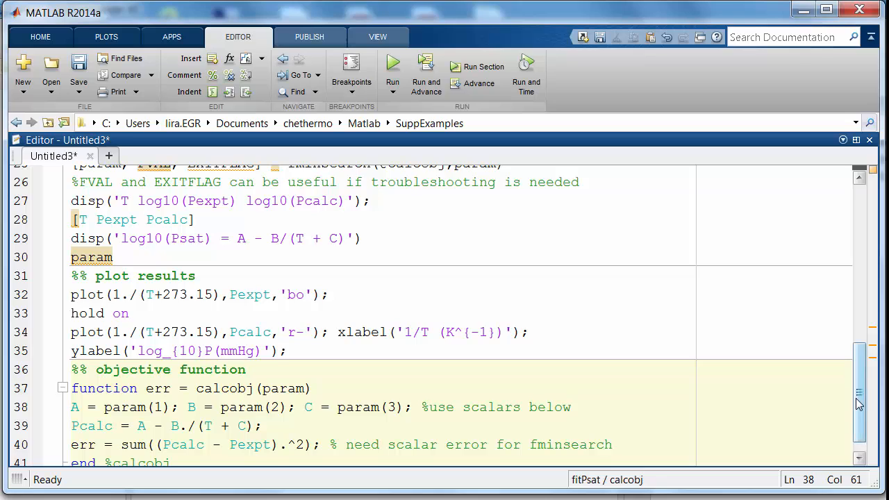
scroll(down, 3)
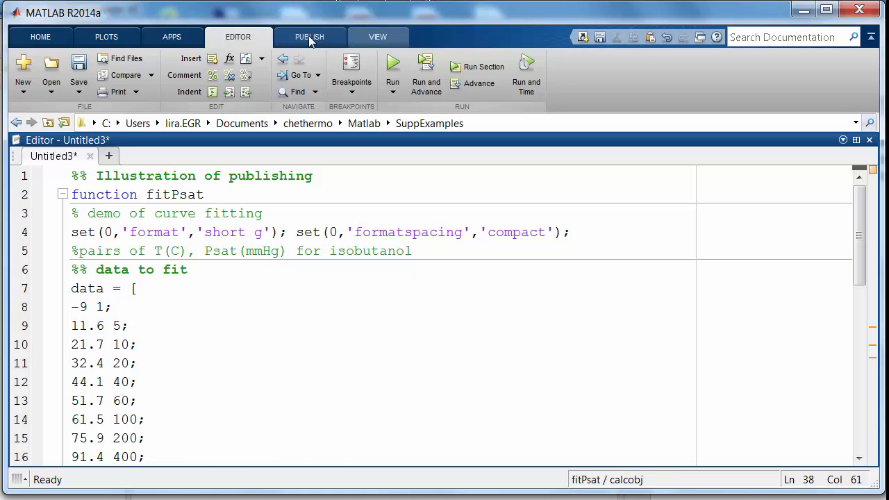
- Switch the toolstrip to the PUBLISH tools for the script
click(308, 36)
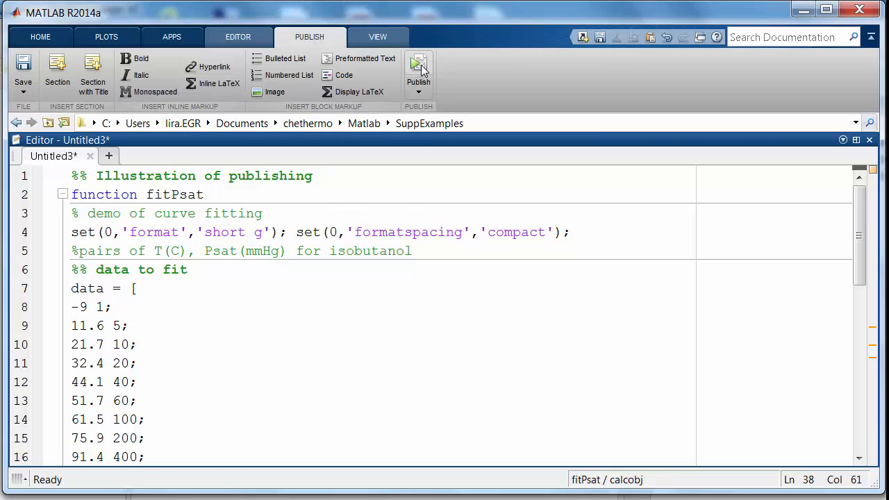
mouse_move(418, 69)
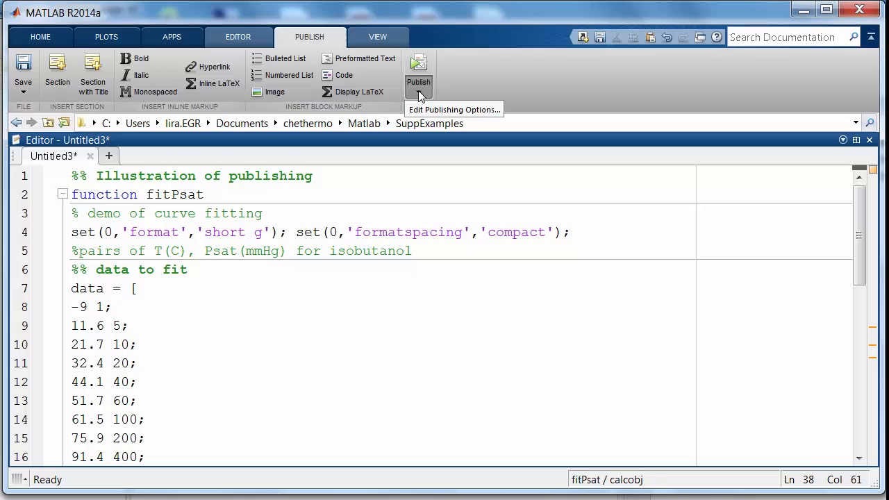
mouse_move(473, 103)
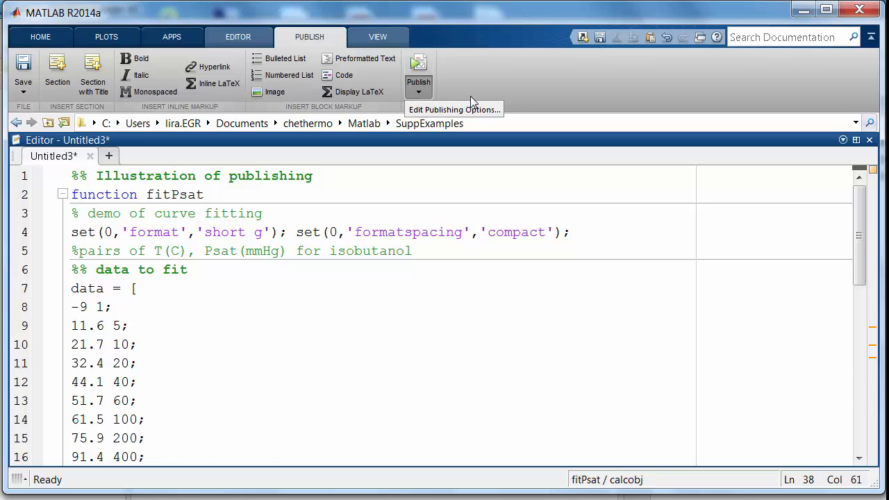
mouse_move(488, 97)
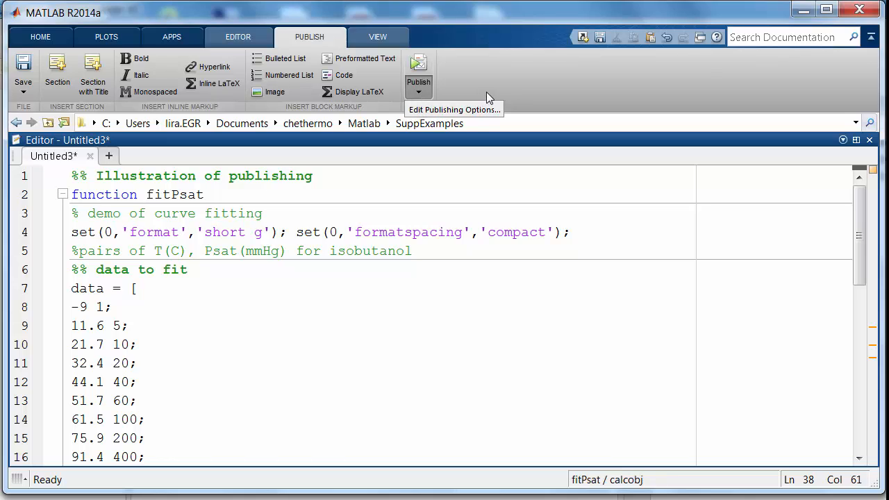
mouse_move(464, 109)
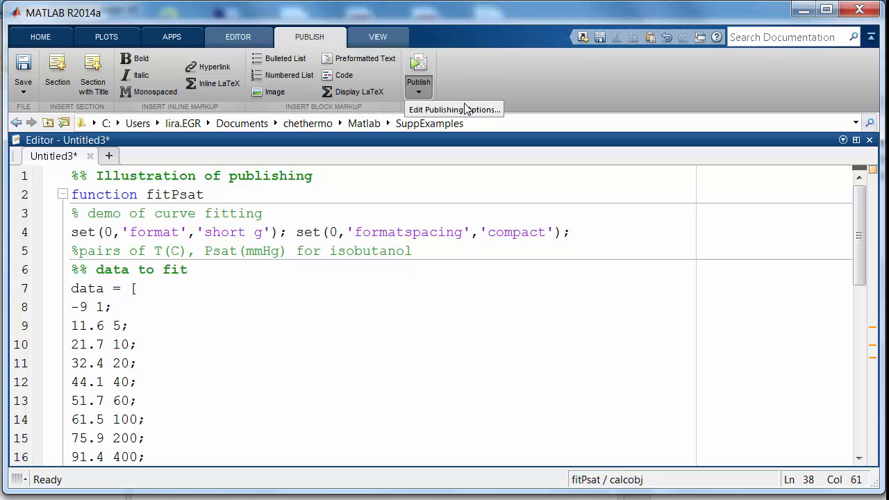
mouse_move(486, 75)
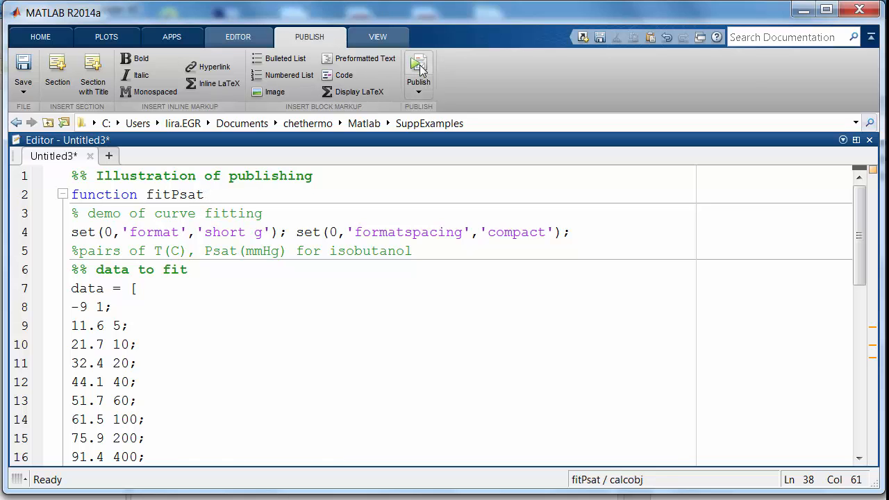
- Publish the script, saving it as fitPsat.m to produce the HTML report
click(418, 69)
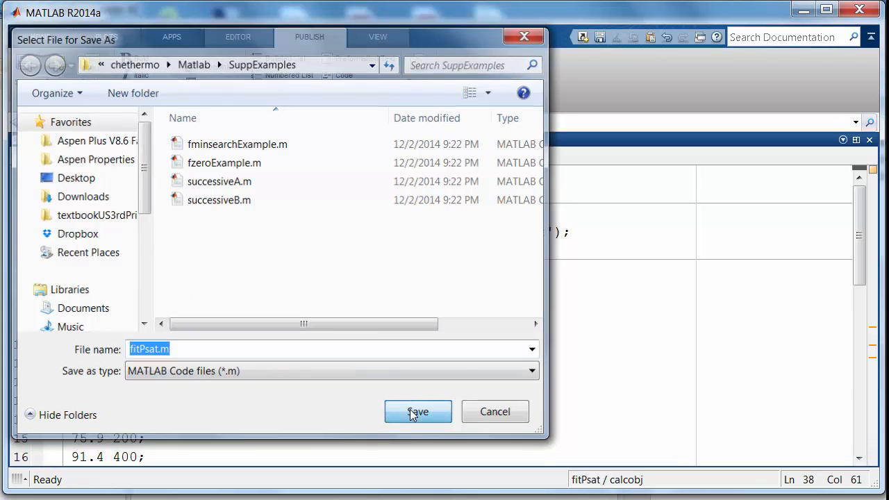
click(417, 412)
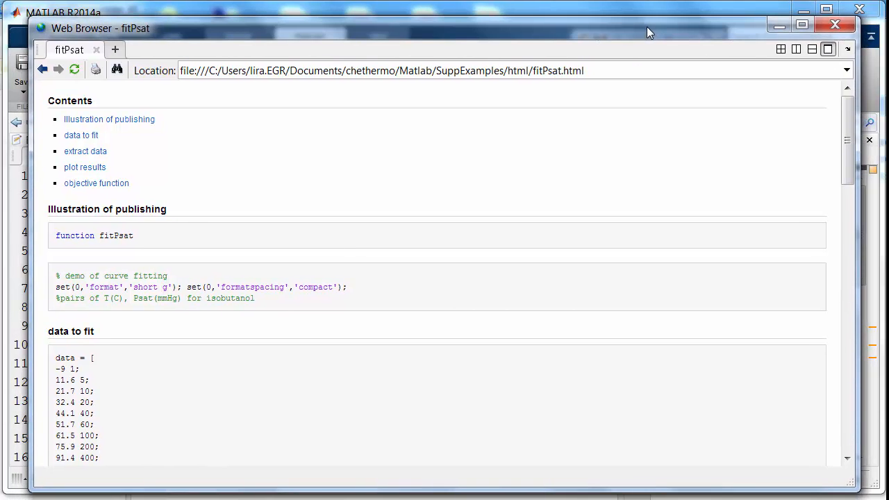
mouse_move(841, 187)
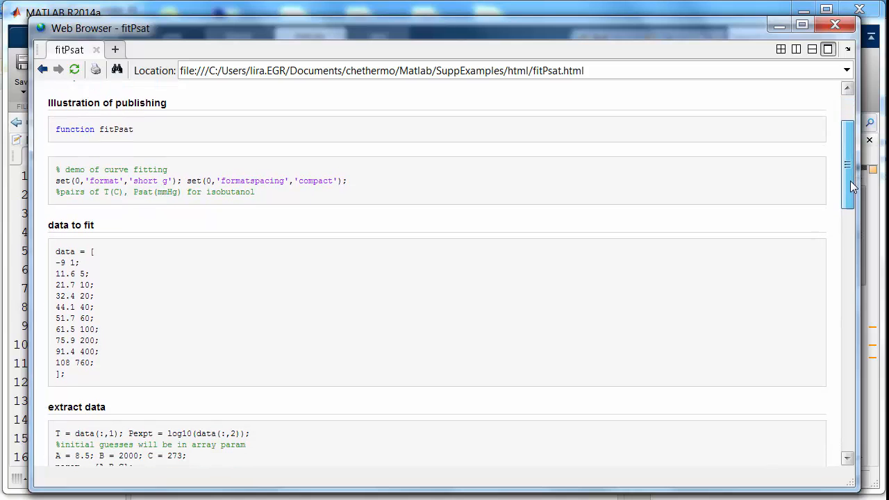
scroll(down, 3)
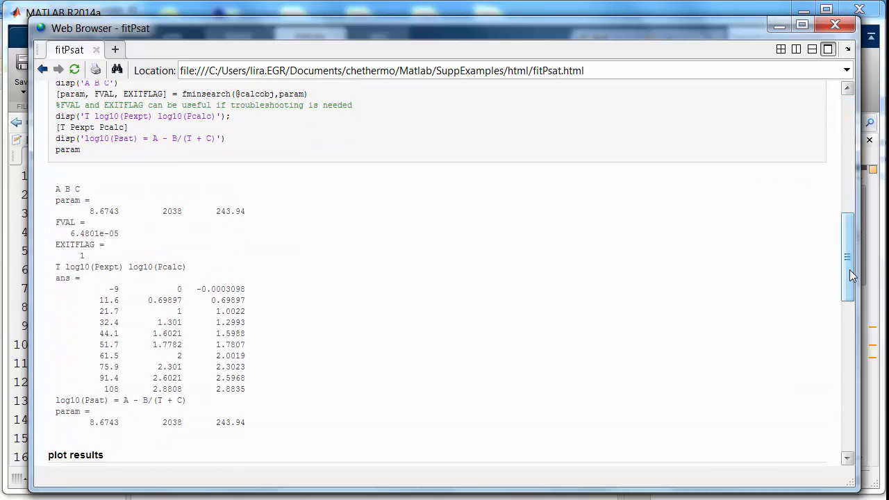
scroll(down, 3)
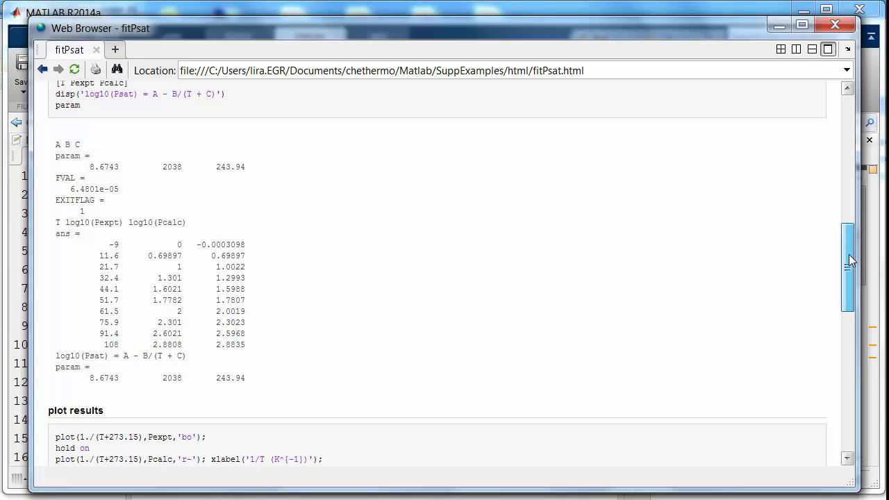
scroll(down, 3)
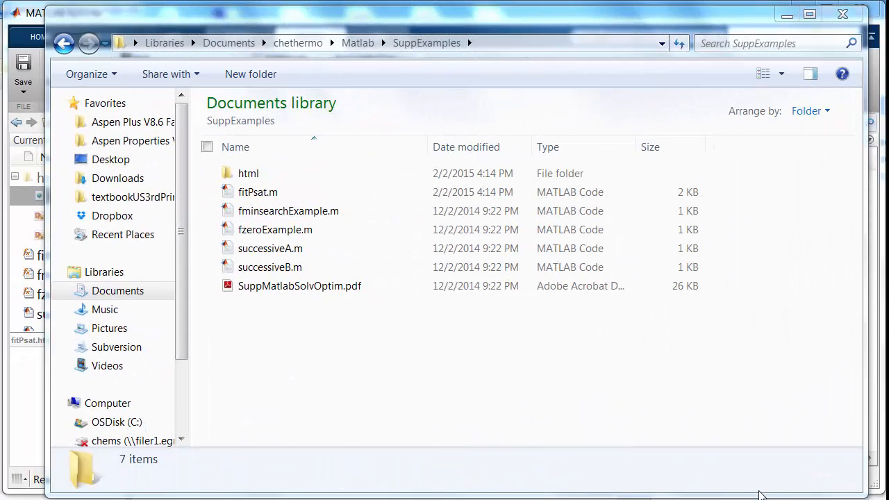
mouse_move(273, 302)
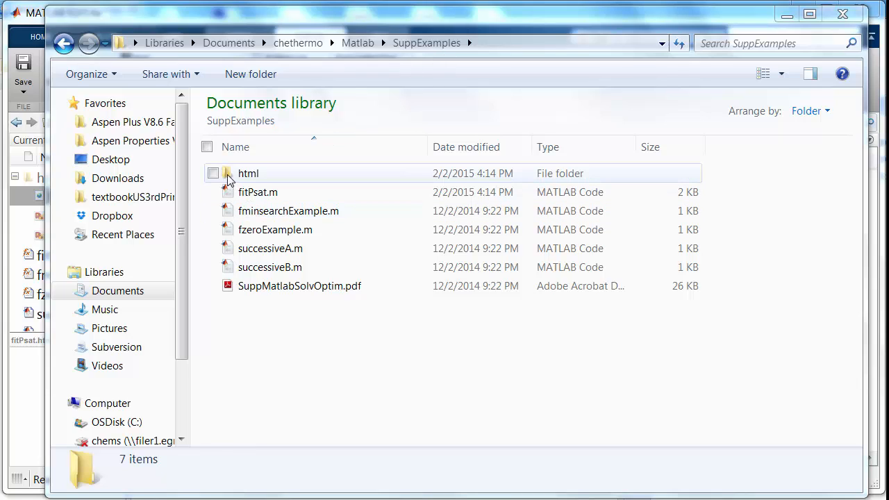
- Open the html output folder and bring up file actions for fitPsat.html
double_click(247, 173)
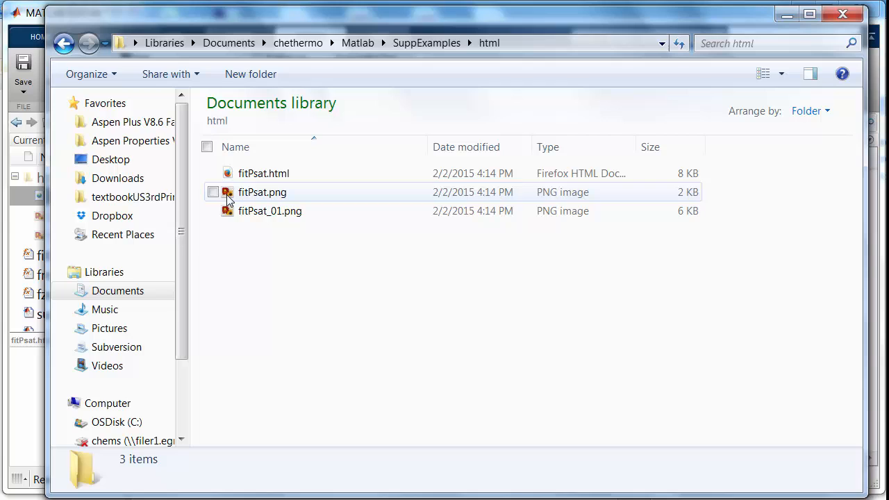
right_click(264, 173)
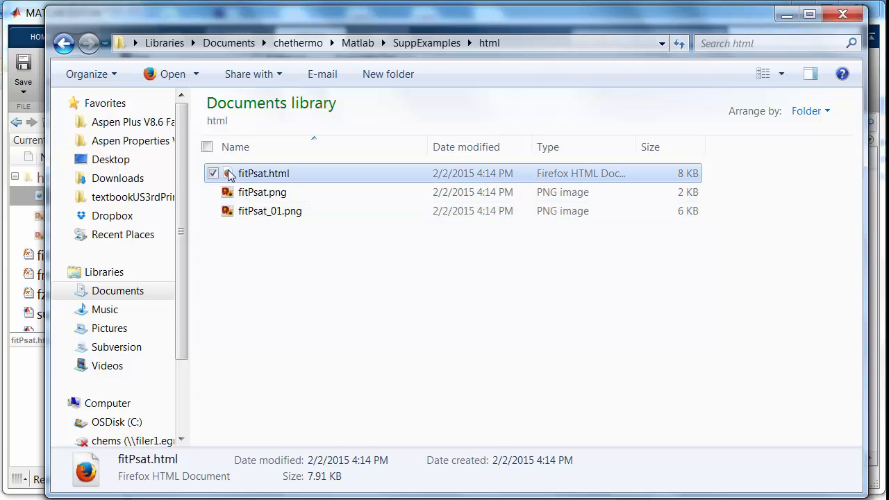
- Show the Open with choices for fitPsat.html to open it in Word
right_click(264, 172)
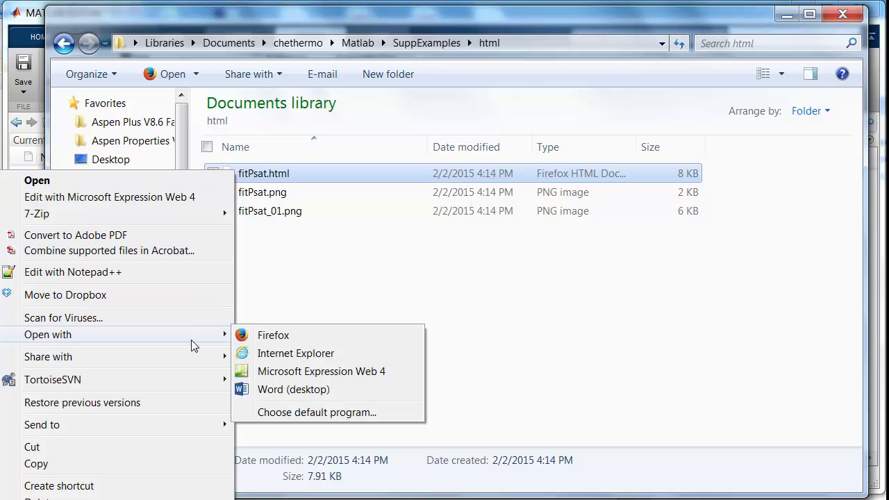
mouse_move(293, 389)
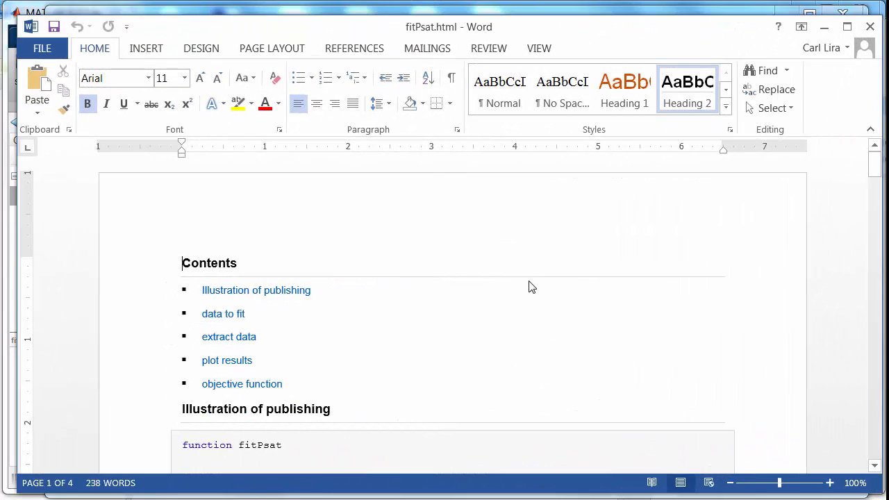
mouse_move(878, 176)
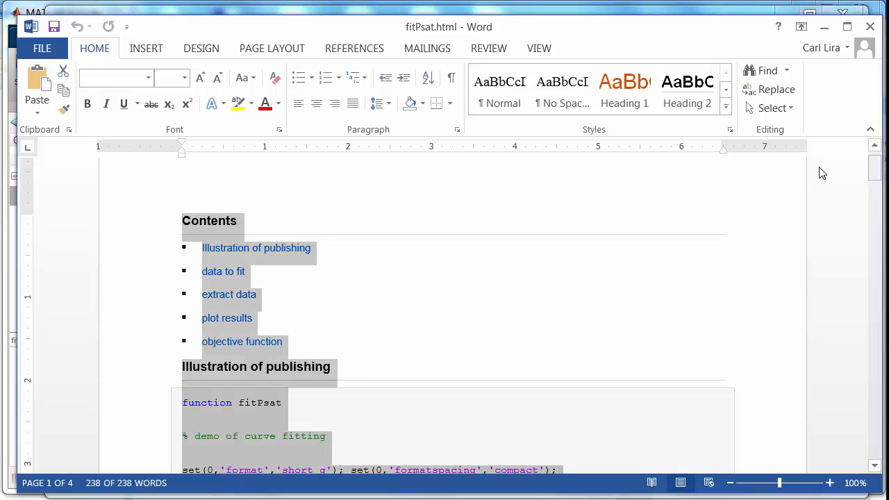
- Remove space after every paragraph, then select the Contents heading and list
click(381, 102)
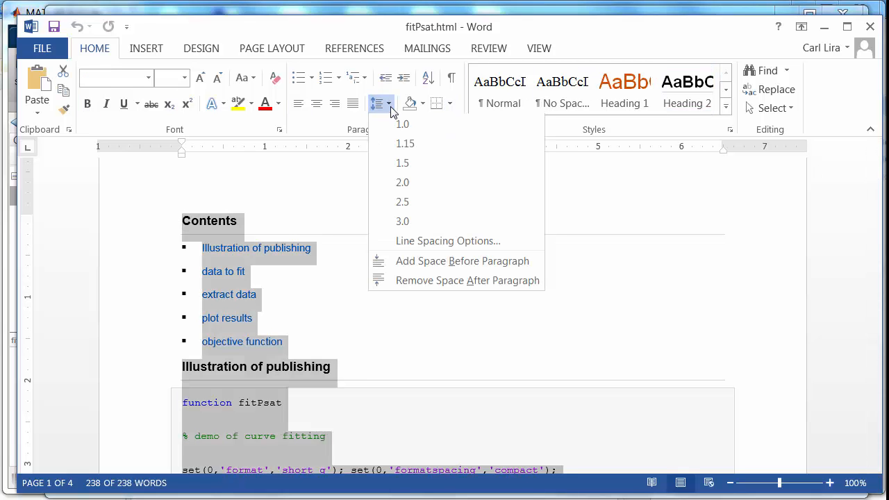
click(403, 125)
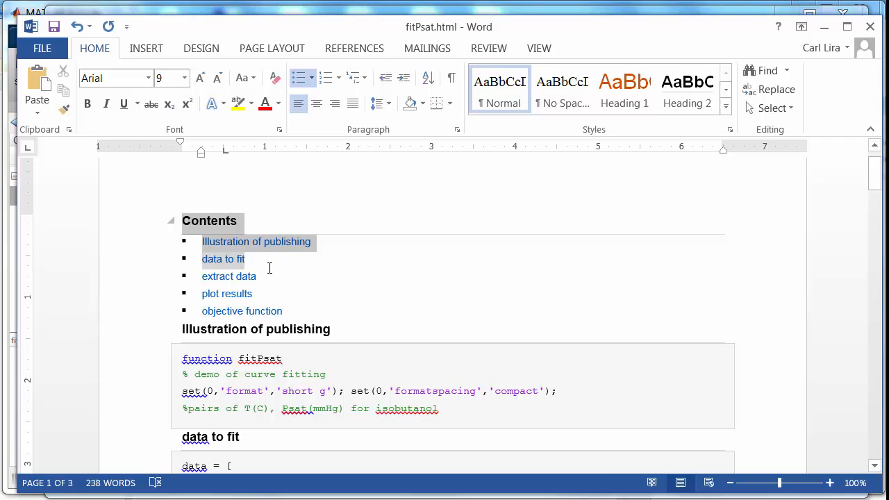
drag(270, 267, 306, 311)
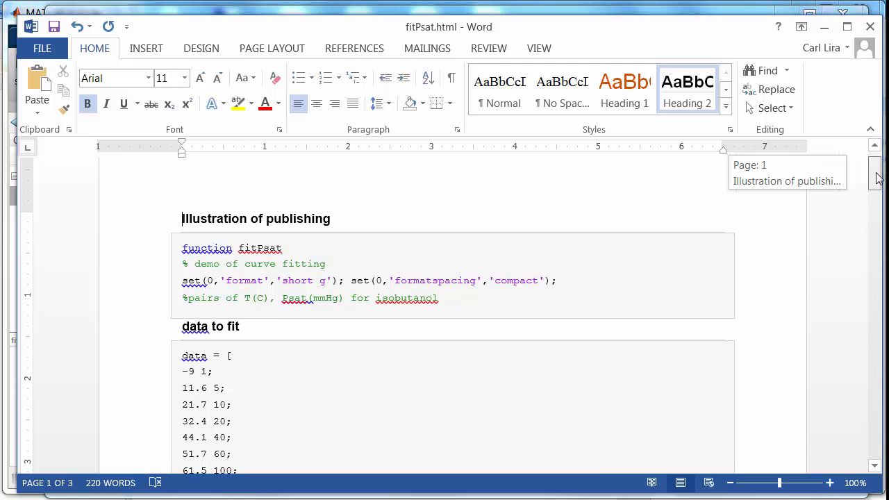
- Scroll down the report to the plot results section on page 2
scroll(down, 3)
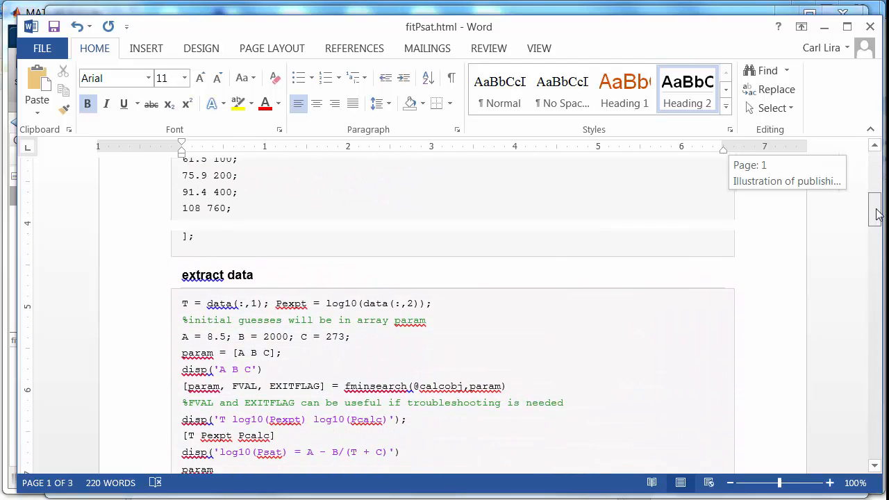
scroll(down, 3)
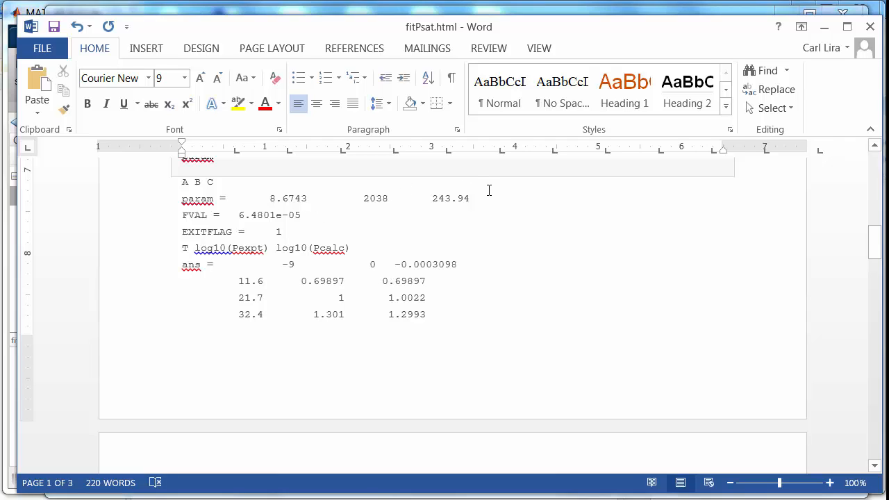
mouse_move(493, 200)
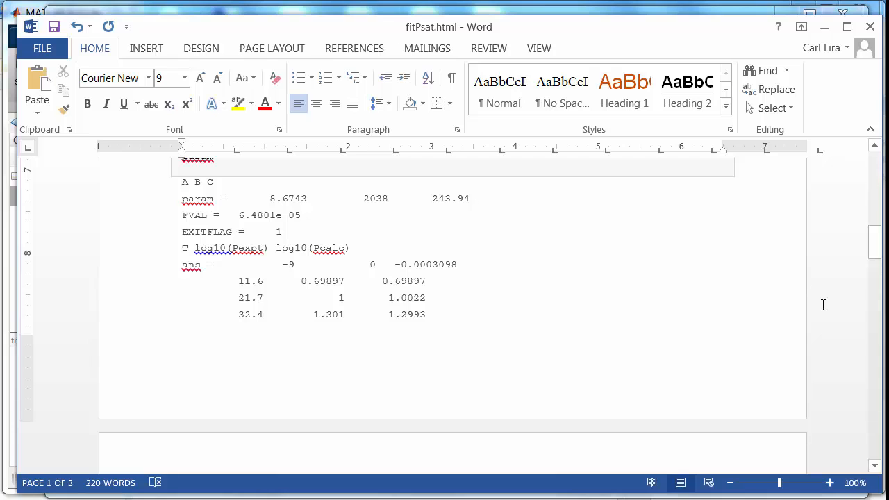
scroll(down, 3)
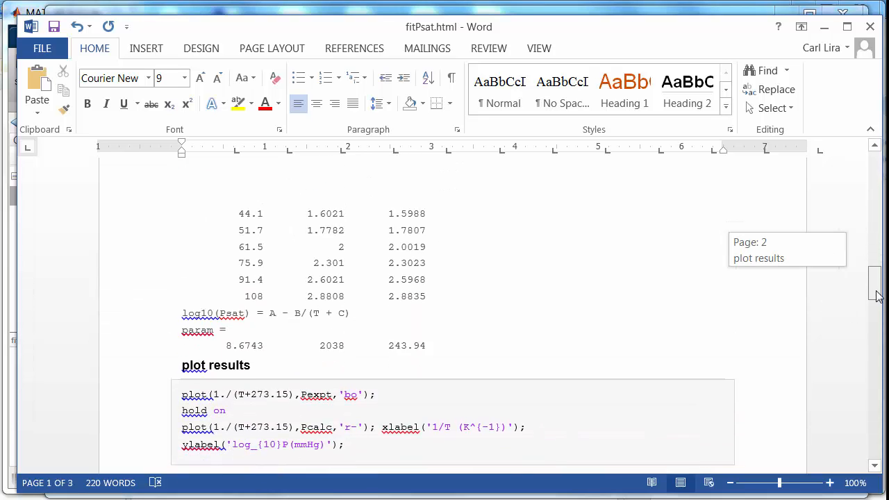
scroll(down, 3)
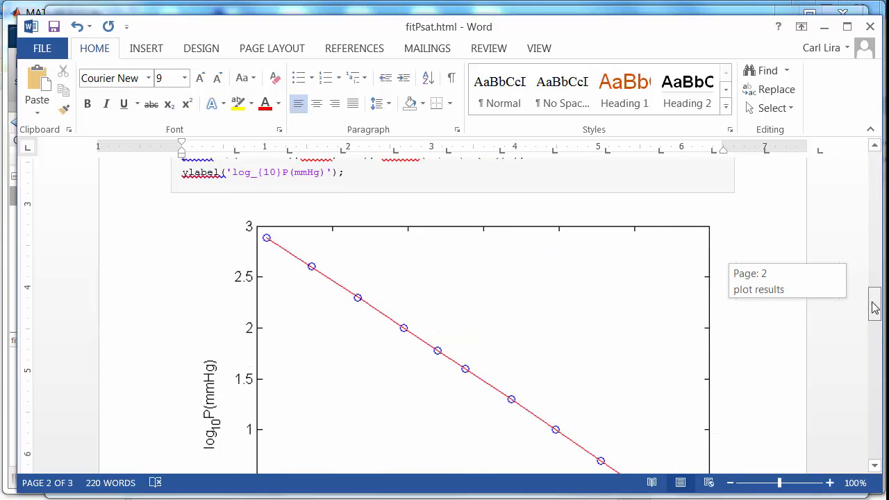
- Cut the log10 P versus 1/T plot out of the plot results section
scroll(down, 3)
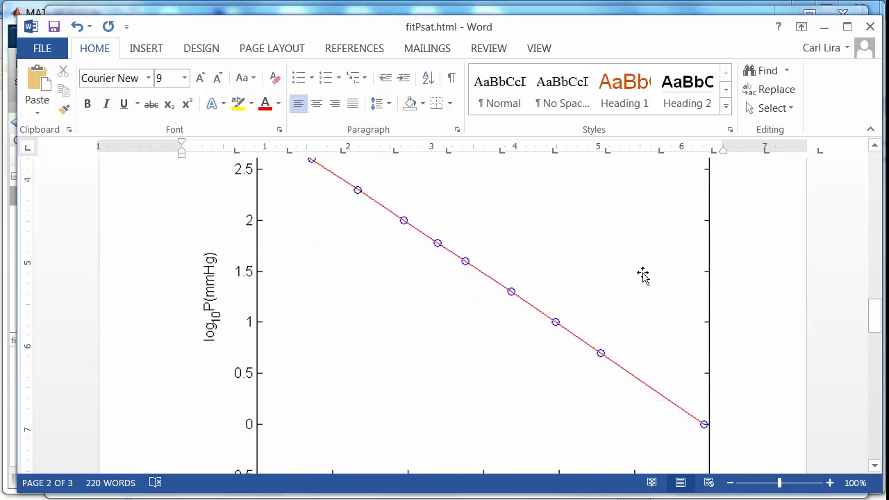
click(486, 292)
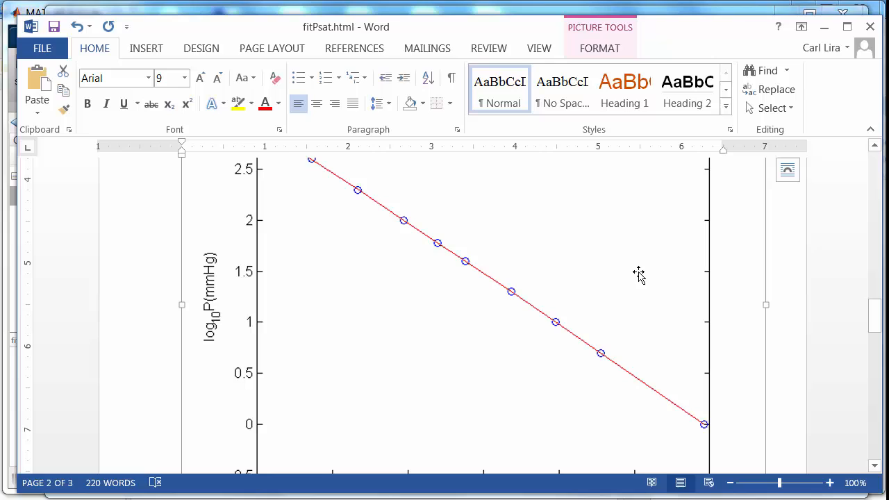
right_click(622, 277)
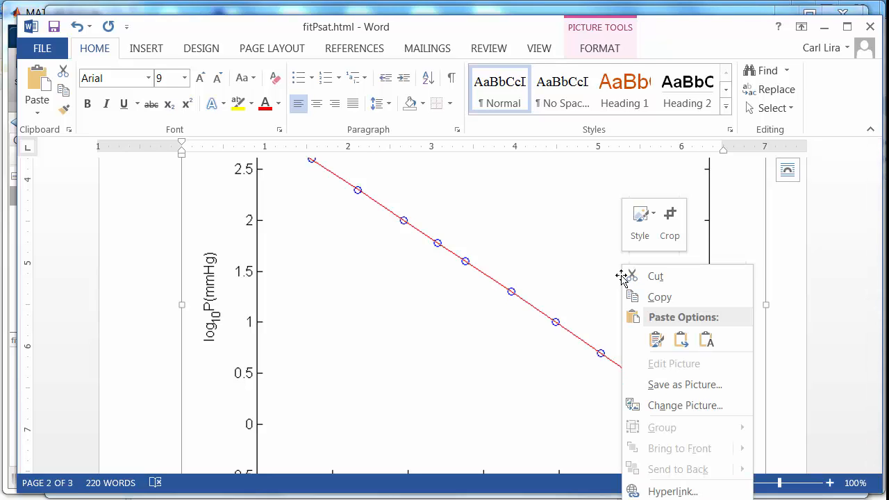
mouse_move(642, 312)
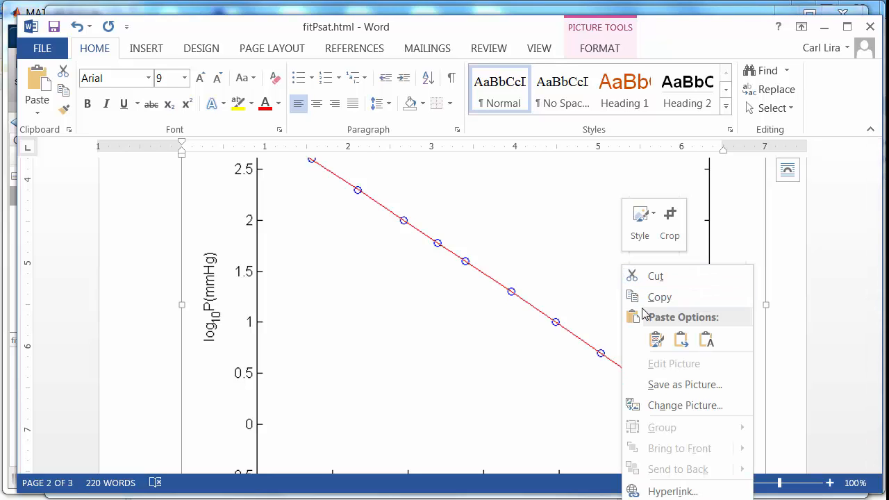
click(632, 292)
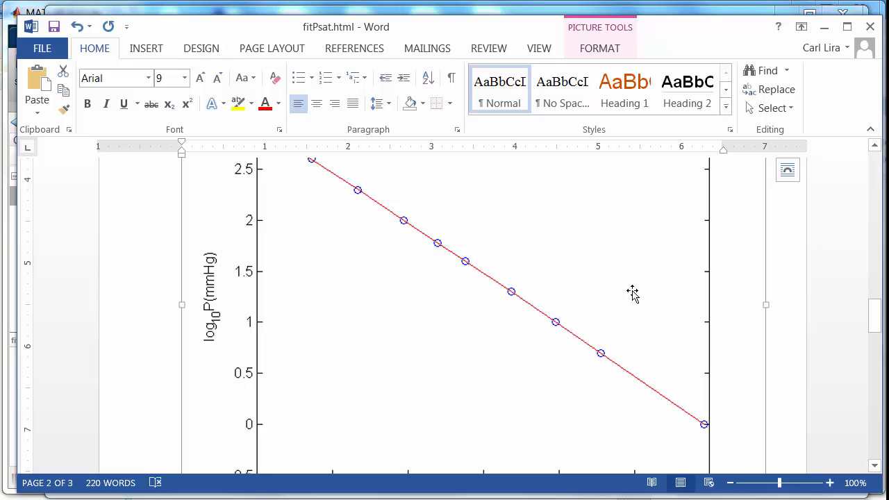
- Paste the plot back at its former spot as an embedded Picture
scroll(down, 3)
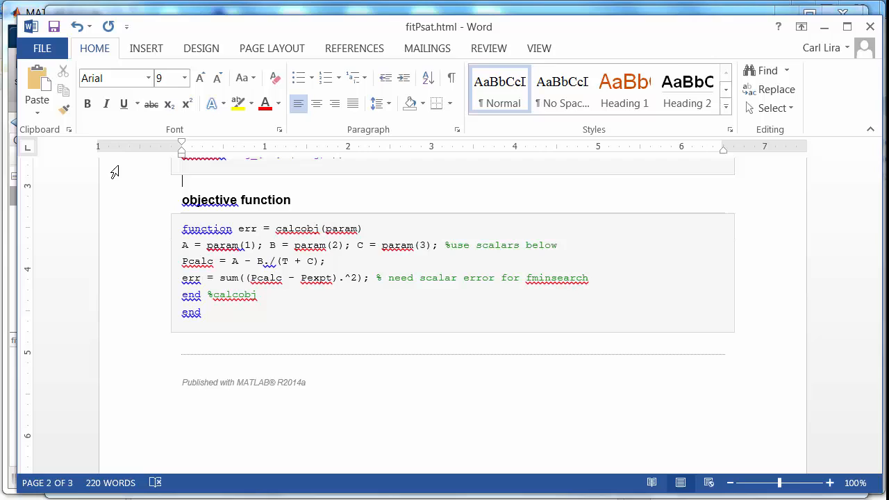
click(36, 104)
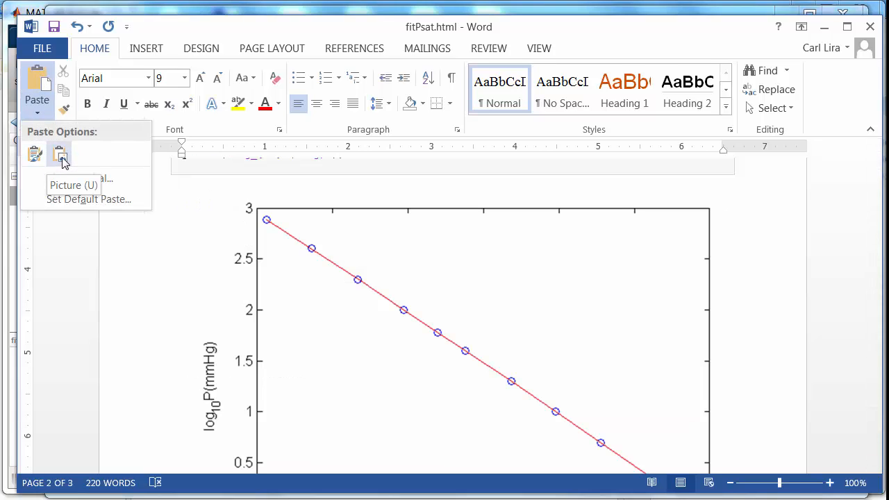
click(58, 153)
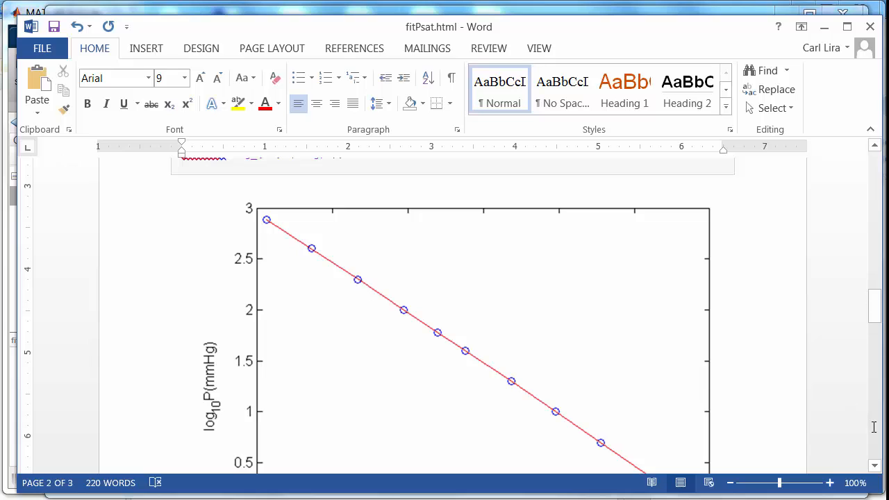
scroll(down, 3)
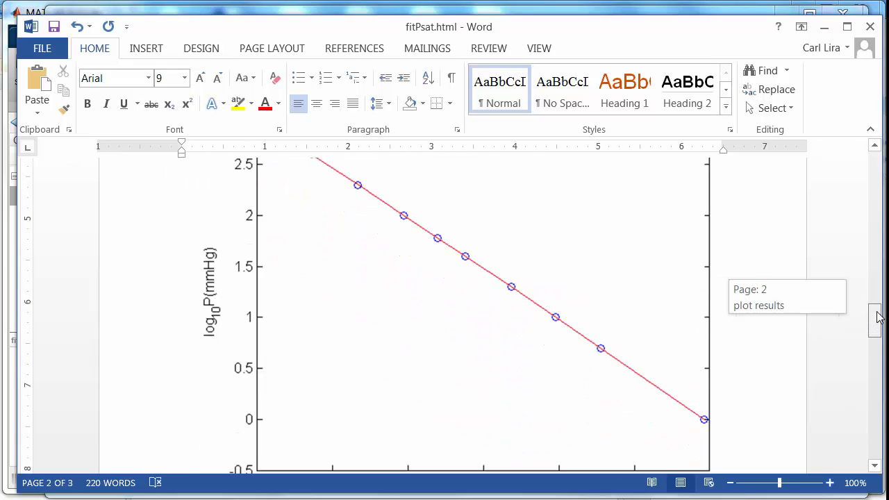
scroll(down, 3)
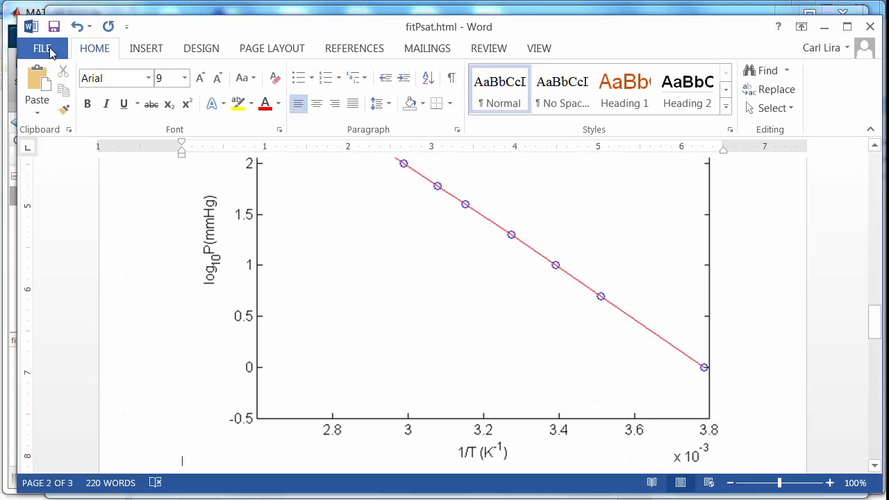
- Save the report via Save As in Word Document (*.docx) format as fitPsat.docx
click(42, 47)
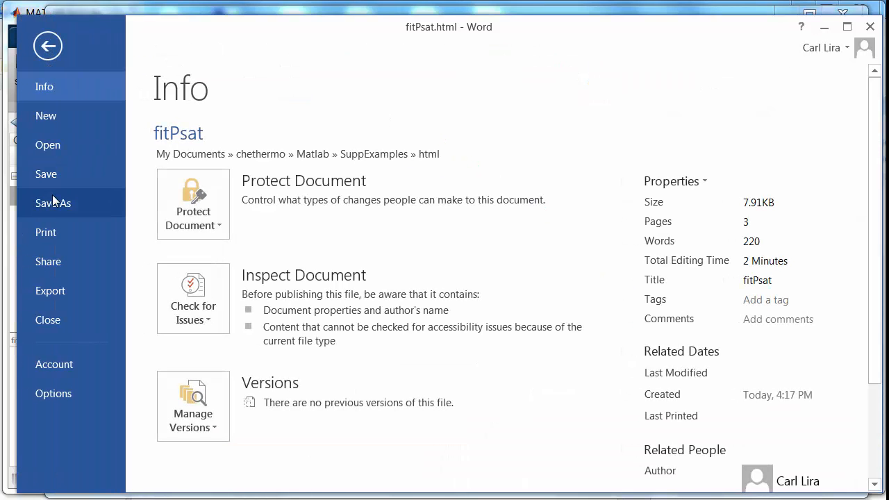
click(53, 203)
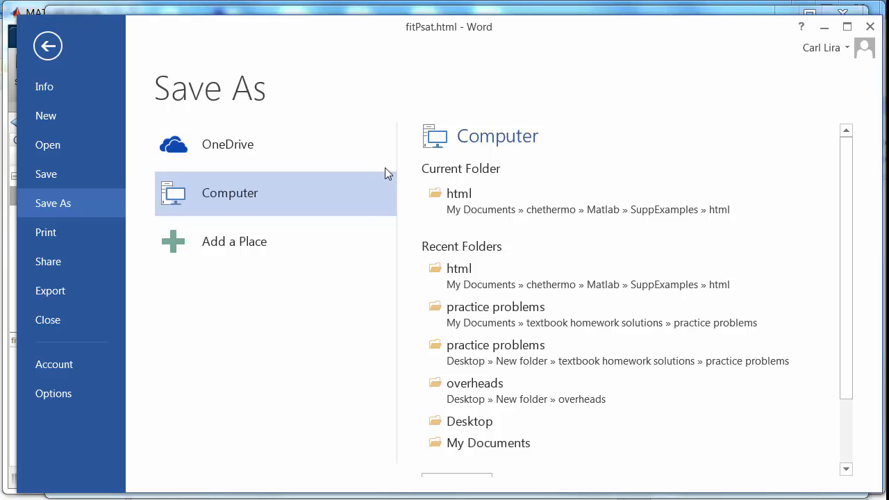
mouse_move(451, 208)
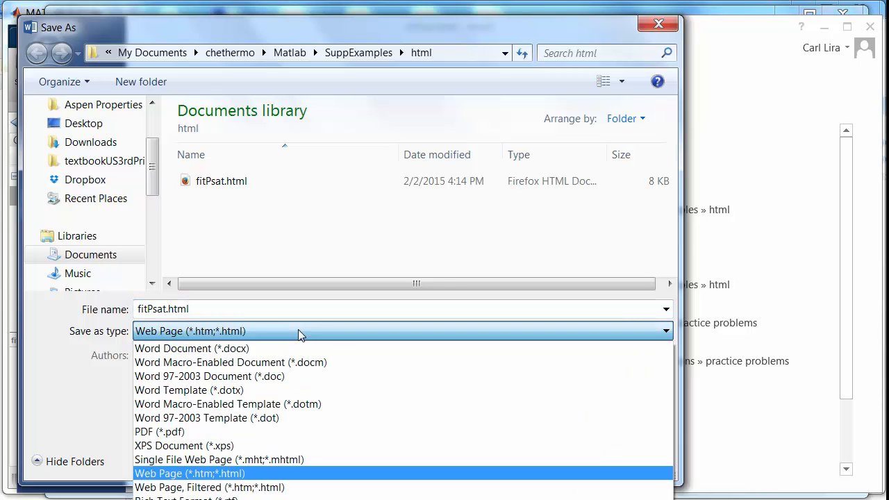
click(192, 348)
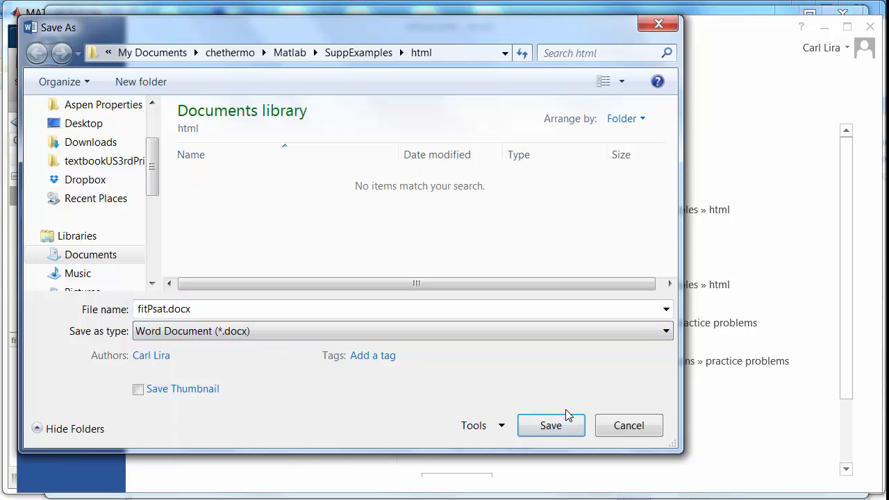
click(551, 425)
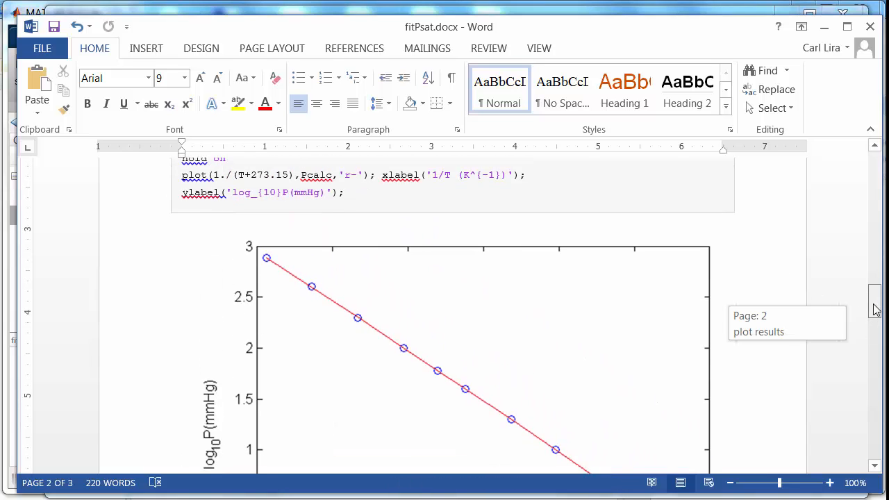
scroll(down, 3)
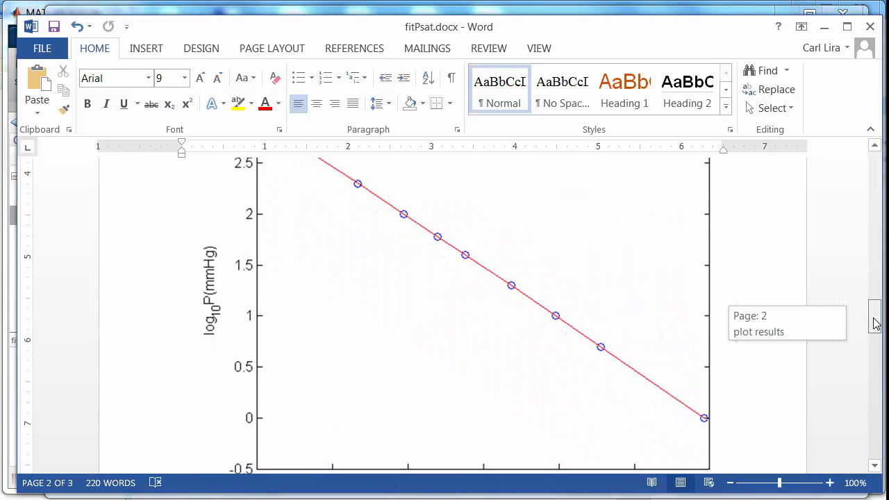
scroll(down, 3)
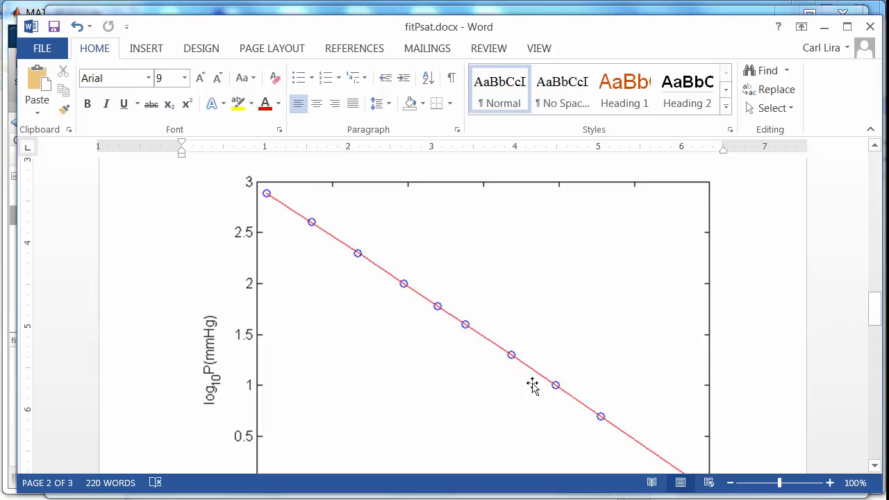
mouse_move(381, 270)
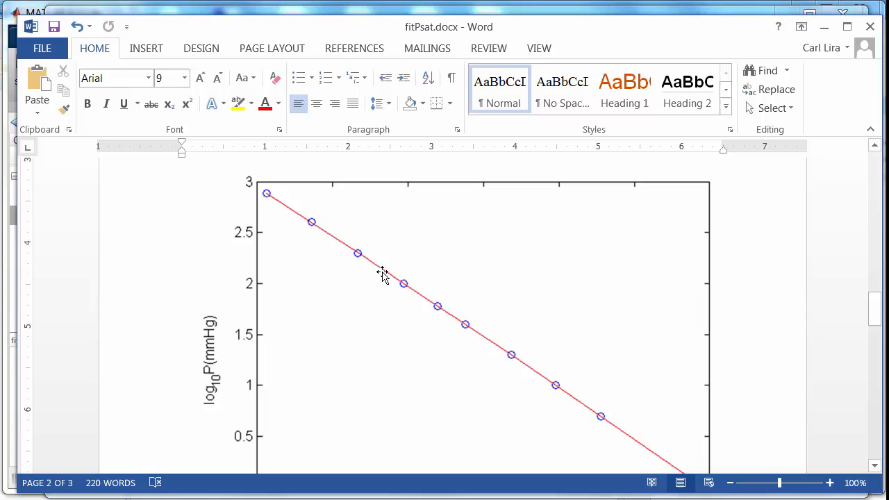
mouse_move(327, 237)
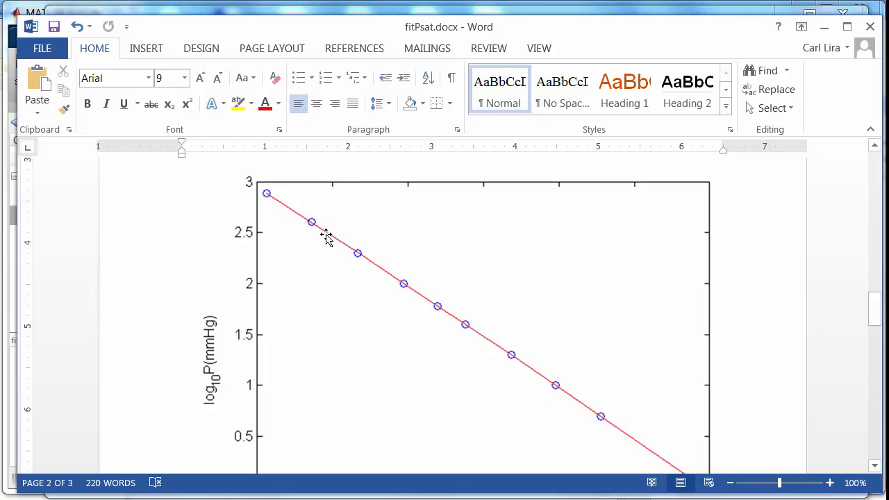